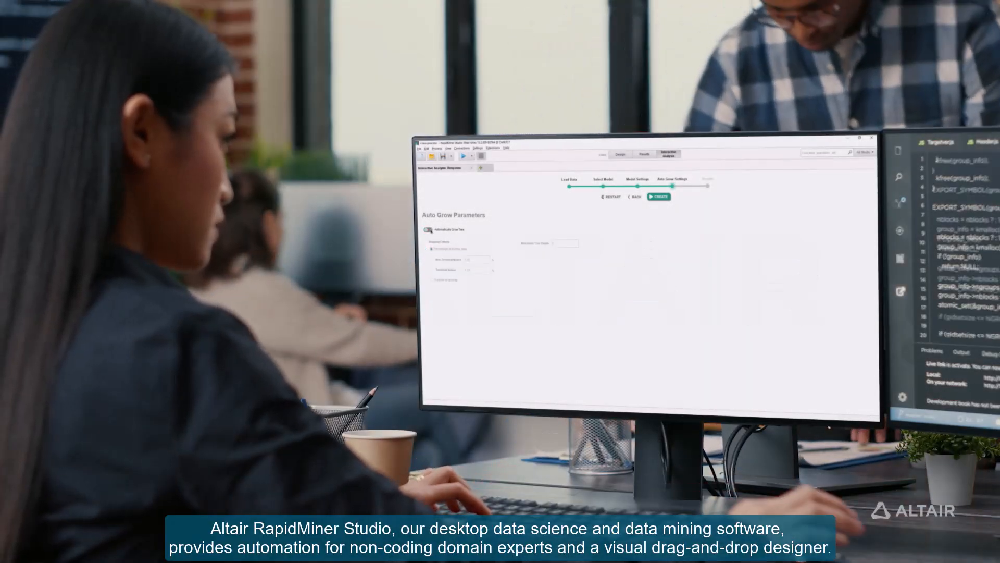
Complete the Deployments step and create the endpoints so the deployment lists them
click(659, 197)
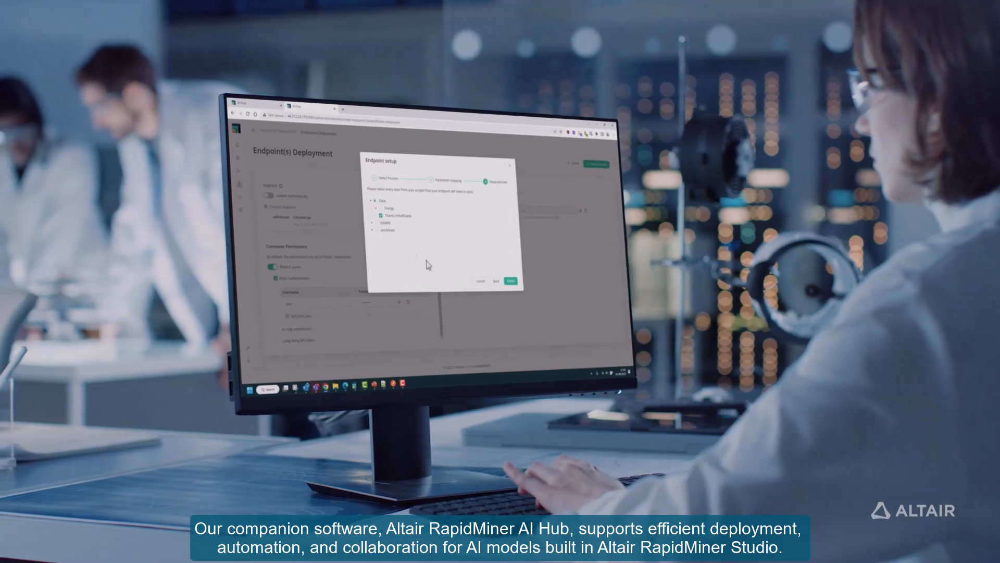
click(511, 281)
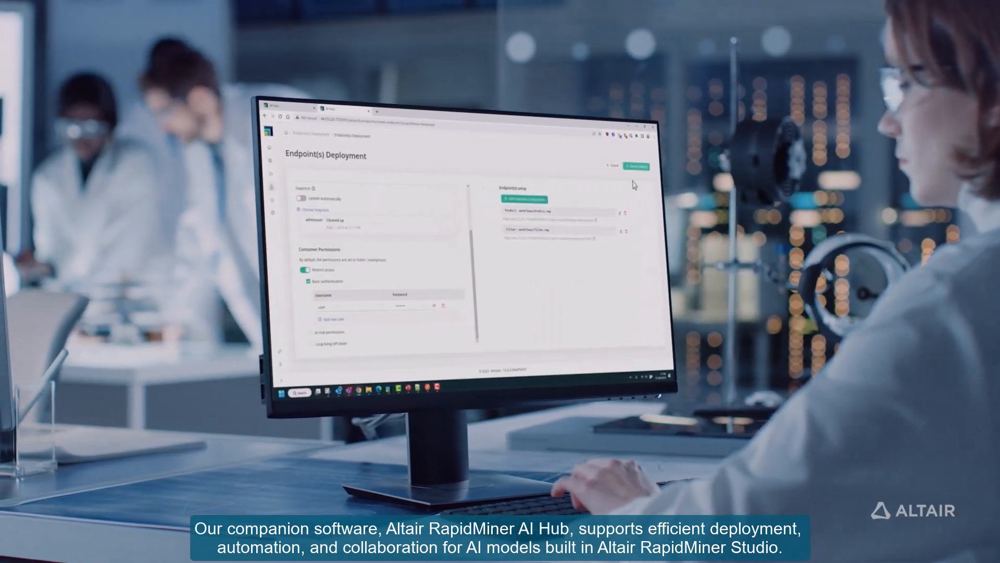
click(634, 166)
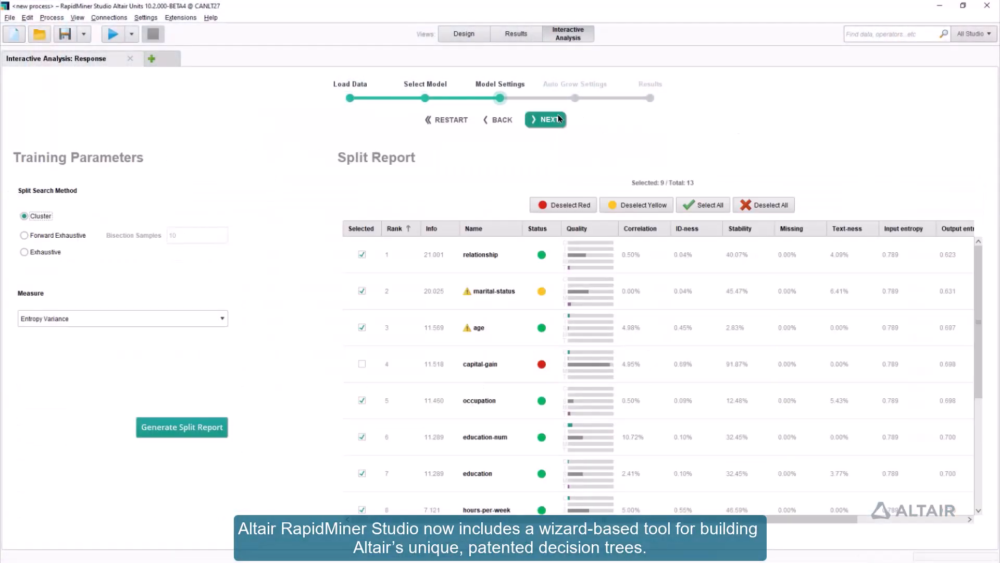
Auto-grow the Response decision tree and zoom out to view the full tree
click(545, 119)
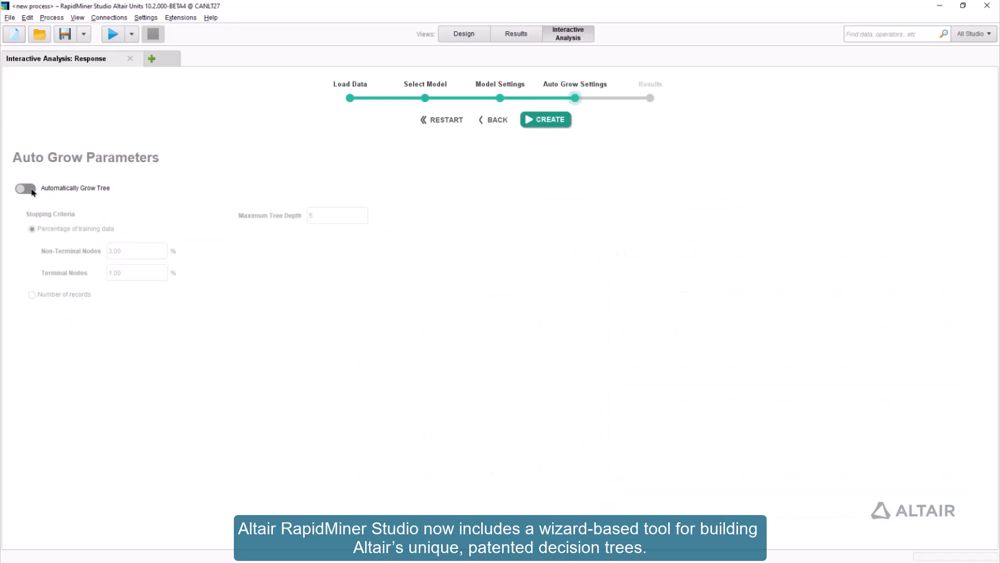
click(545, 119)
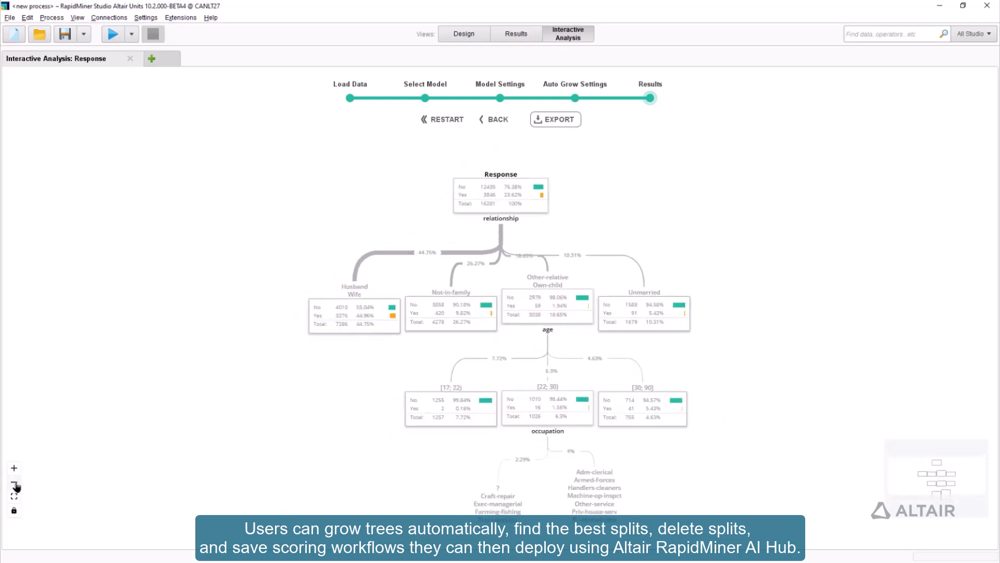
click(554, 119)
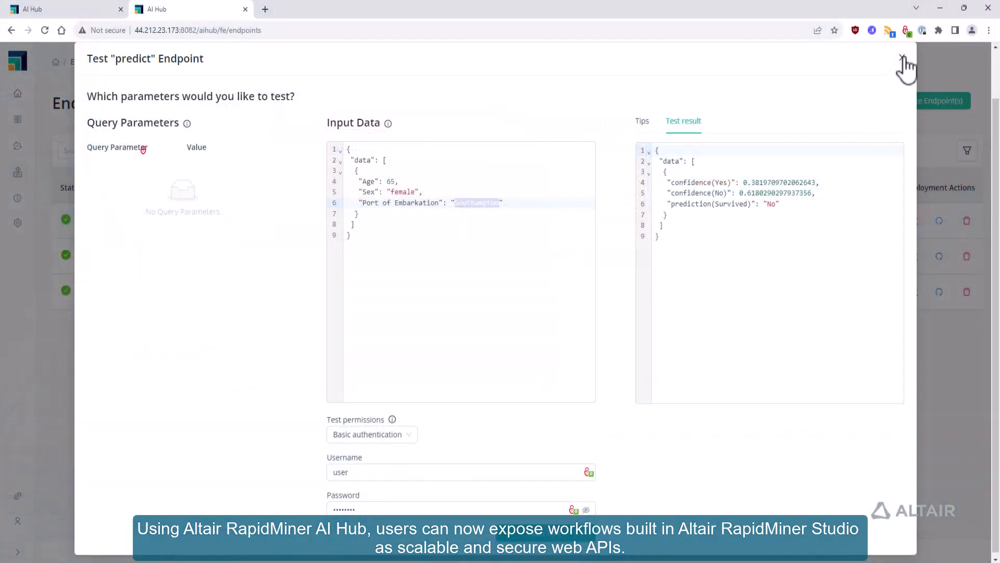
Close the predict test and group endpoints into hotelapp and testproject deployments
click(903, 59)
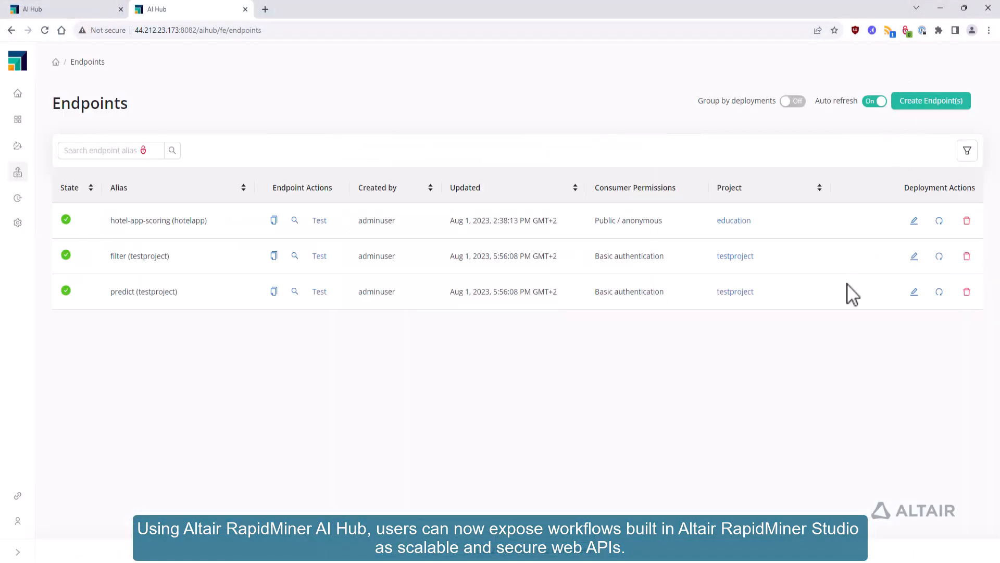
click(793, 100)
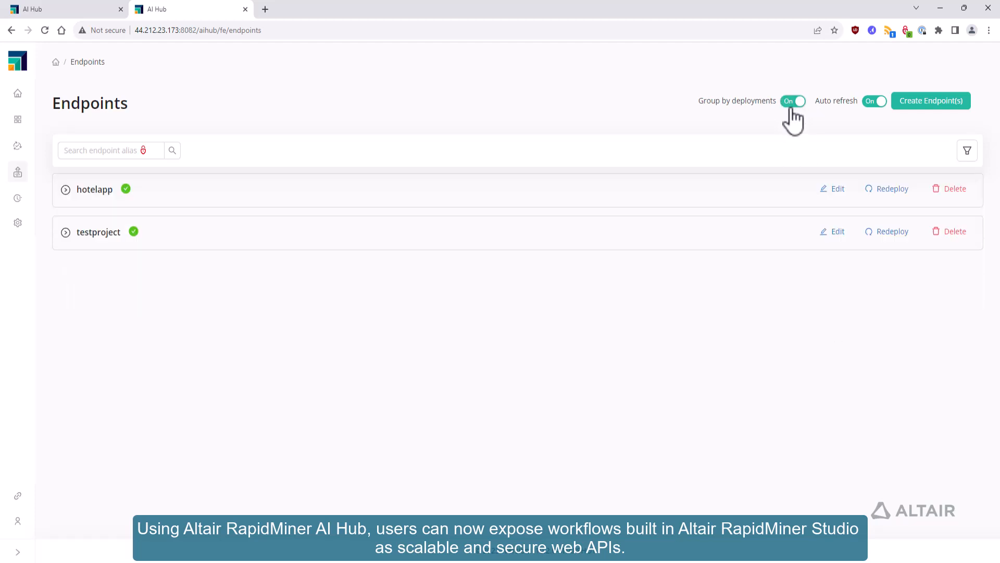
click(65, 189)
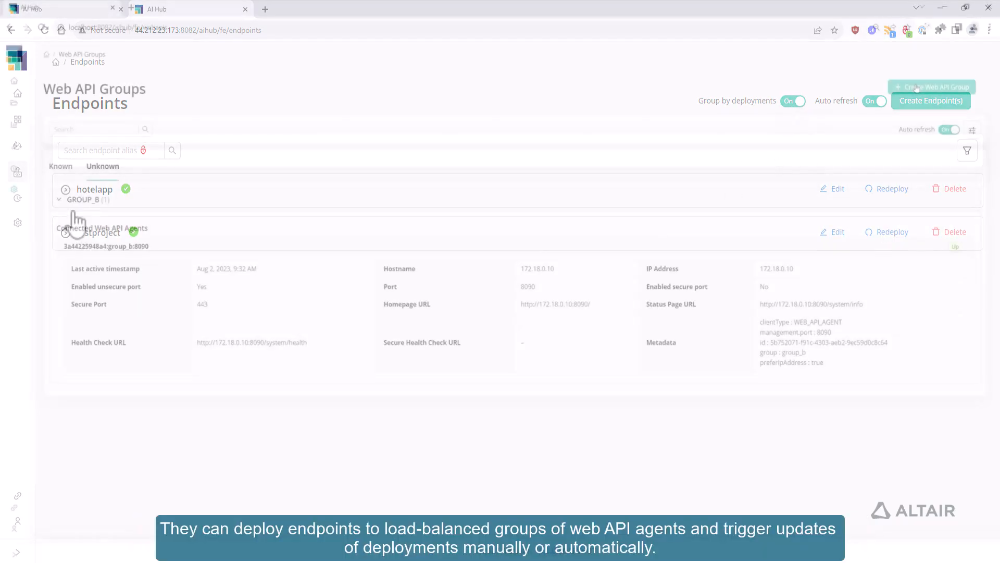
Name the new Web API group GROUP_B and expand its Read permissions for users
text(GROUP_B)
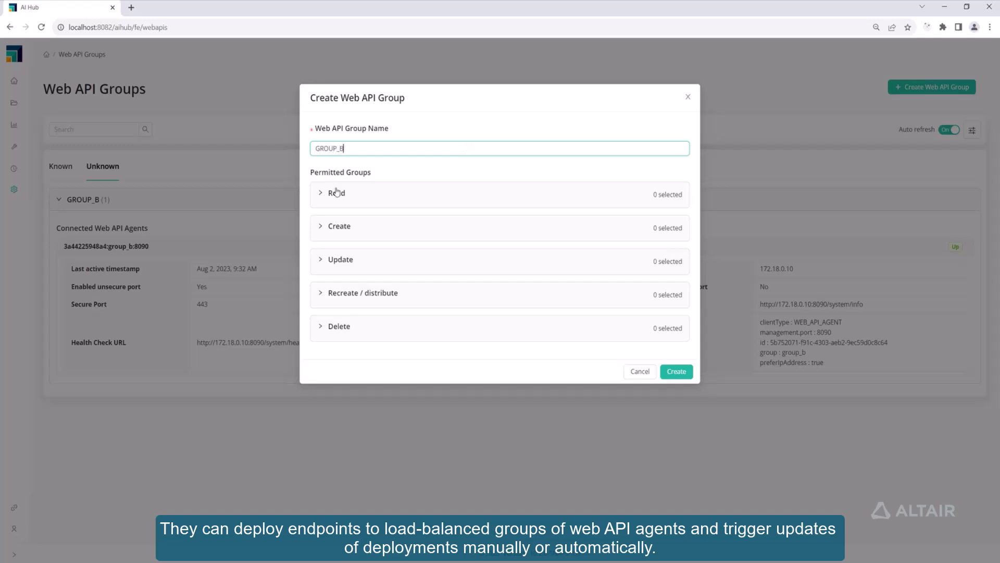
click(336, 193)
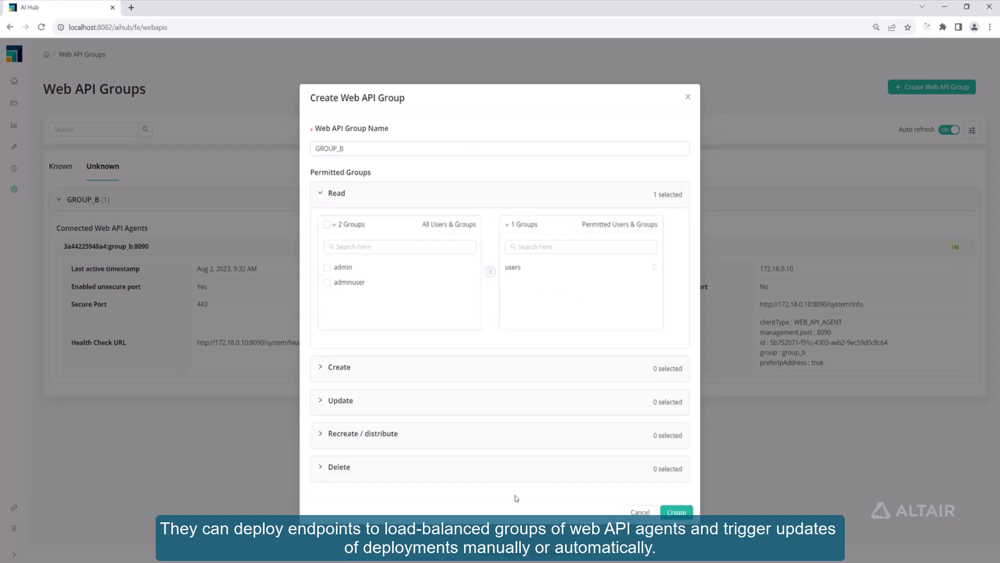